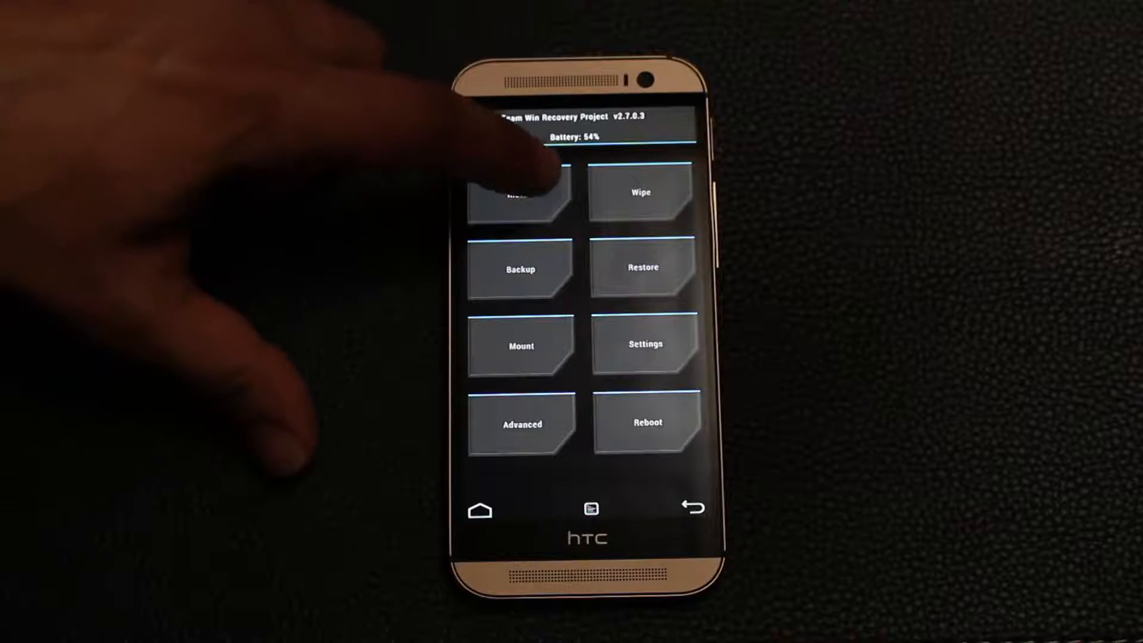
Begin a zip install with Internal Storage confirmed as the source location
click(520, 193)
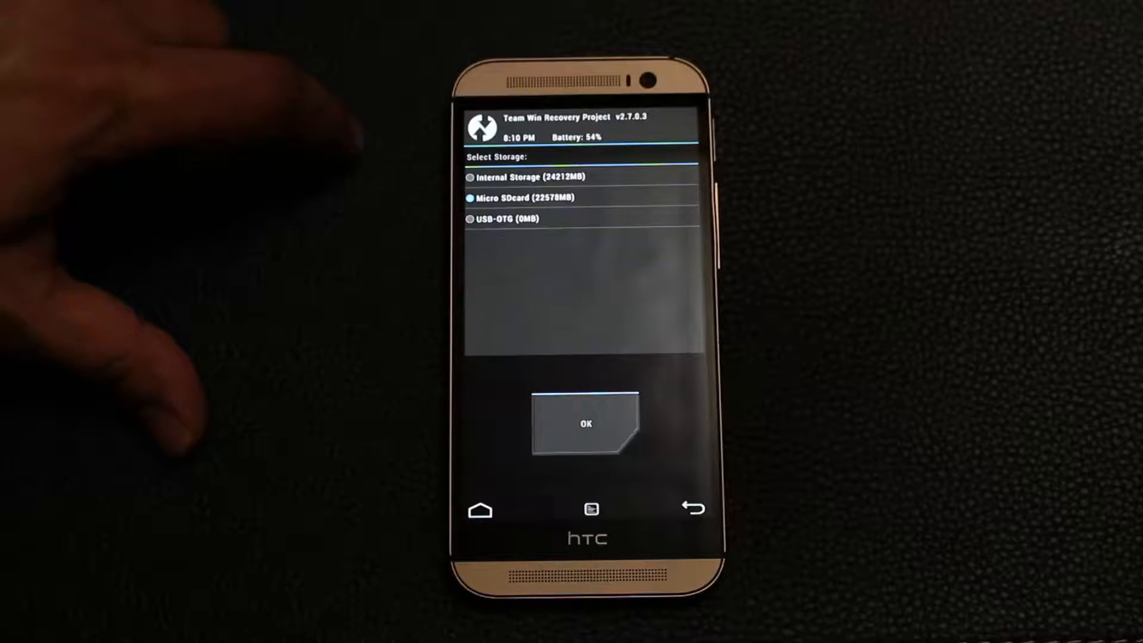
click(471, 177)
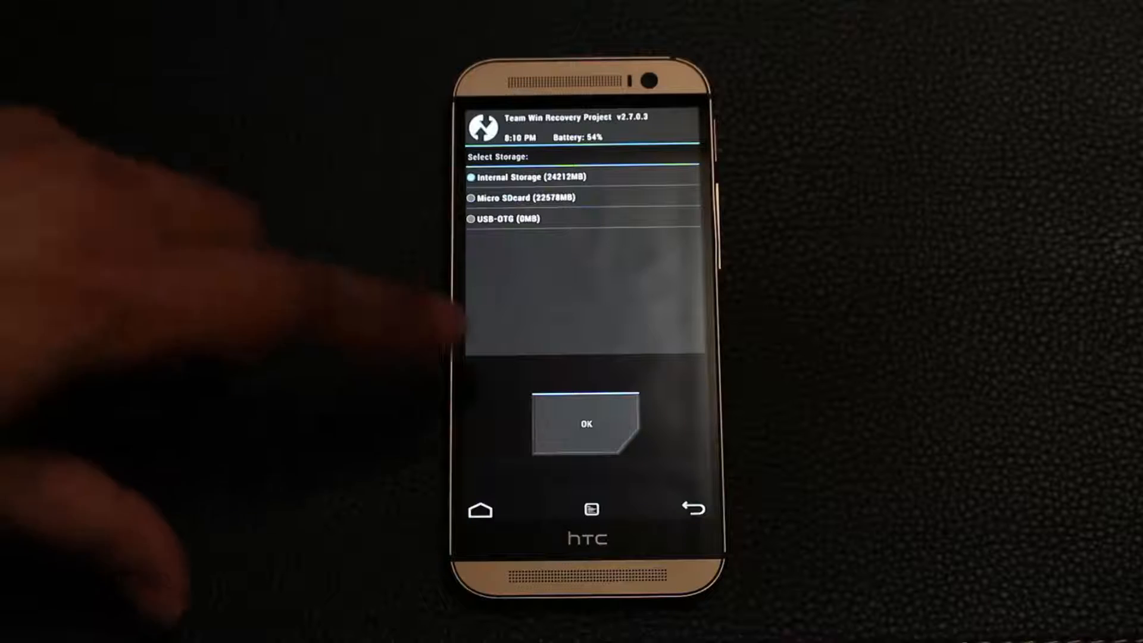
click(585, 424)
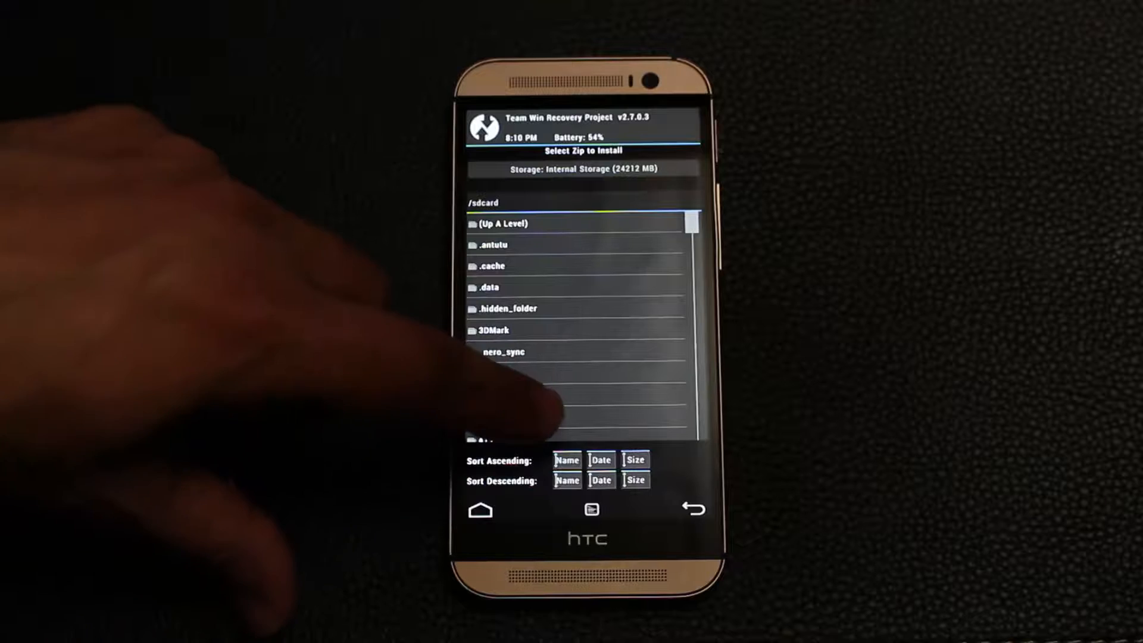
Locate gpe4.zip in the internal storage file list and flash it
scroll(down, 3)
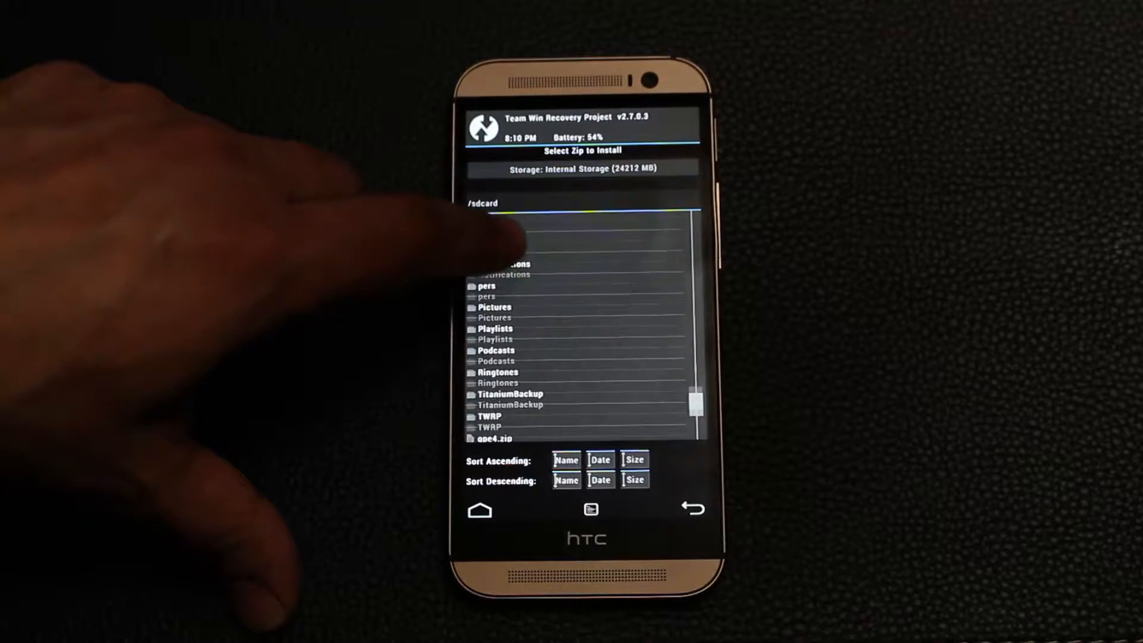
scroll(down, 3)
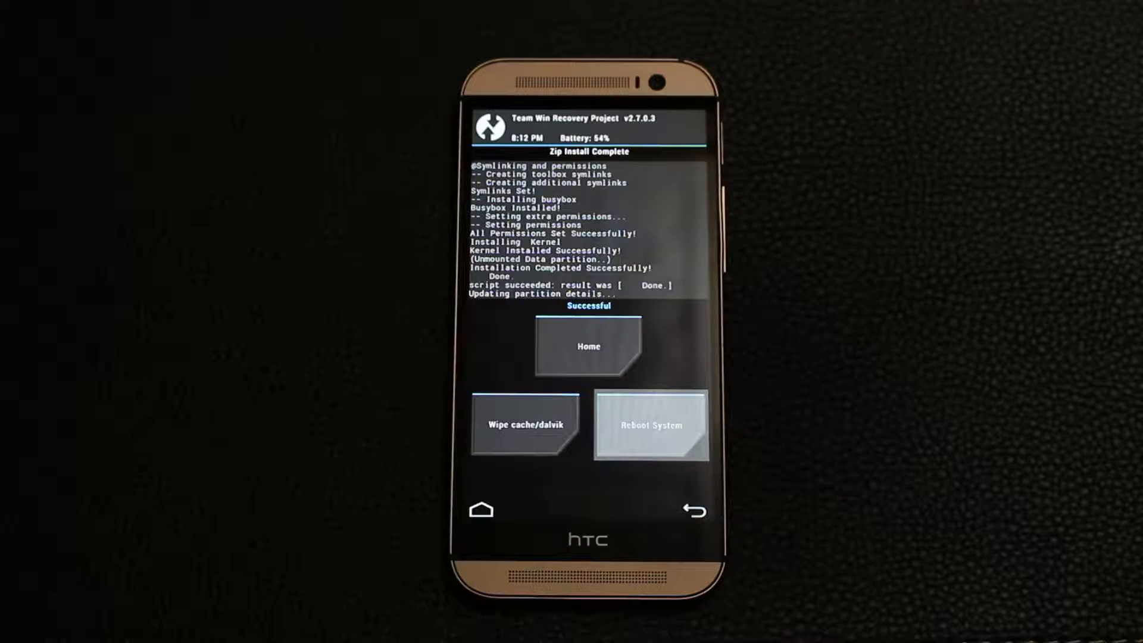
Reboot the phone from TWRP into the freshly flashed ROM
click(650, 425)
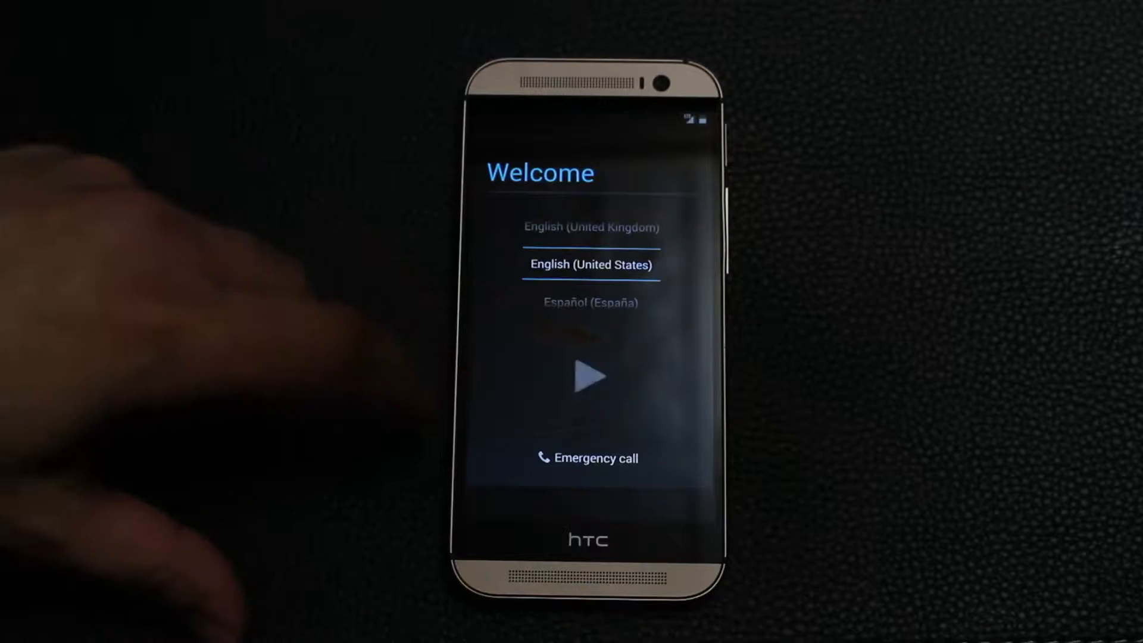
Run through the Welcome setup and dismiss the tips overlay to reach the home screen
click(590, 378)
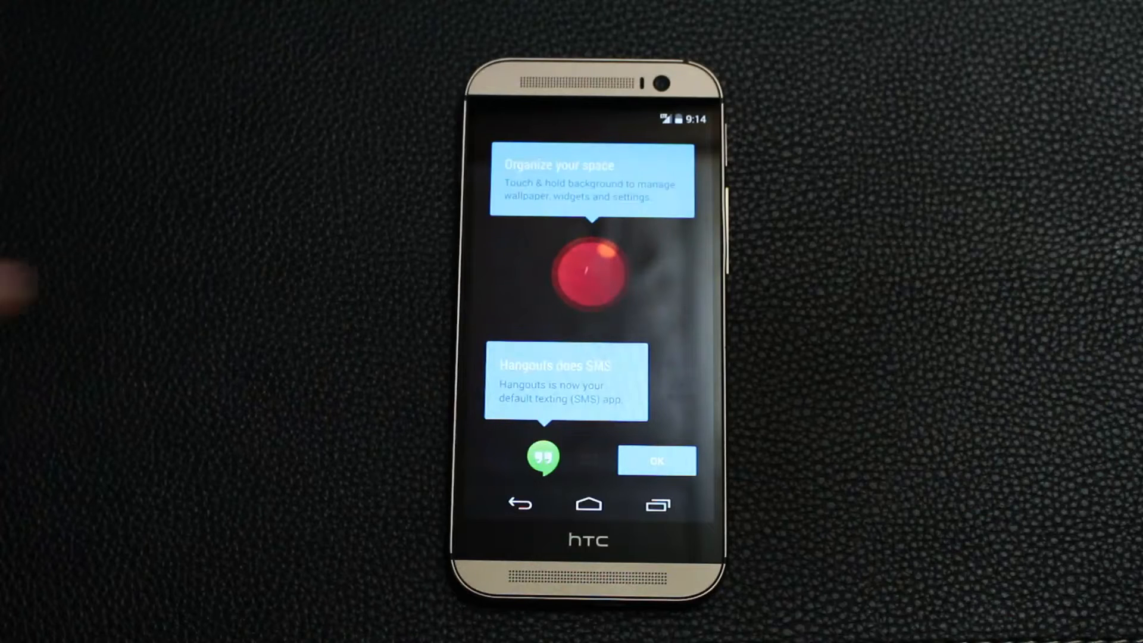
click(654, 459)
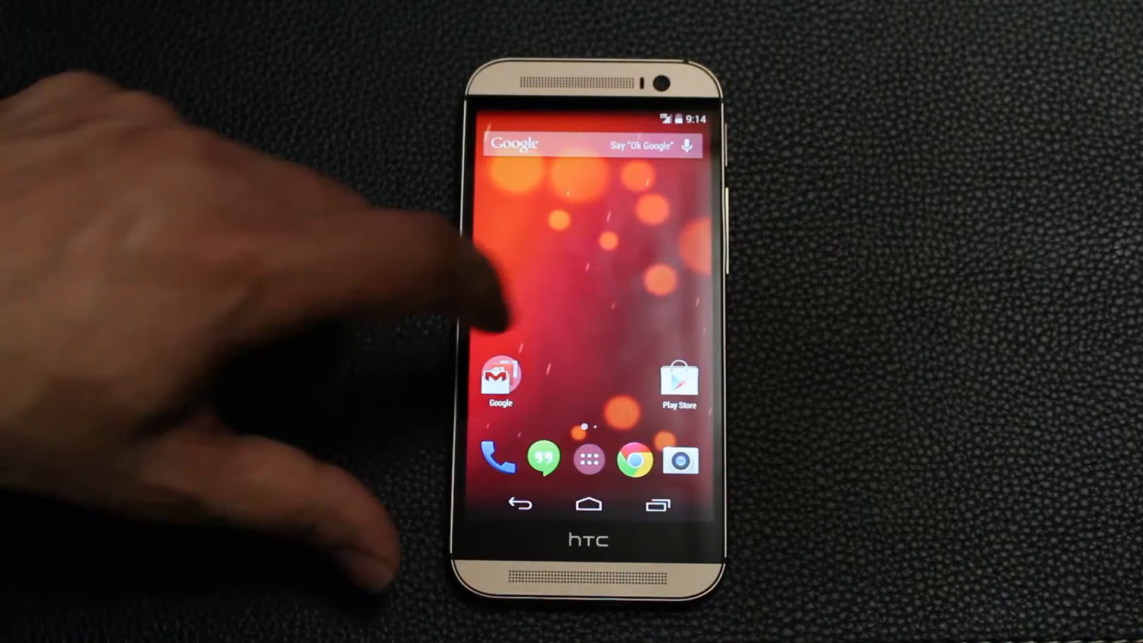